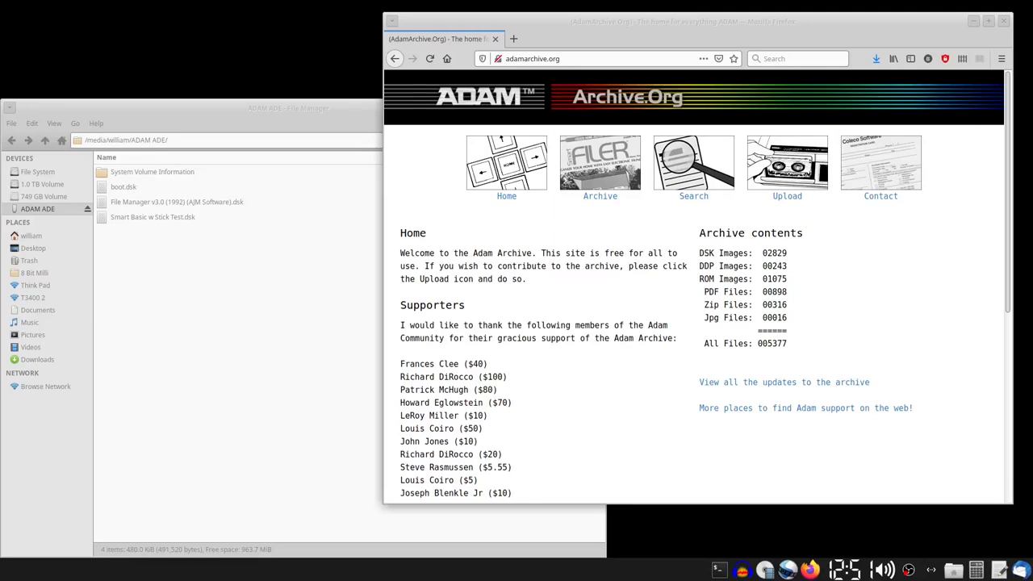
mouse_move(496, 378)
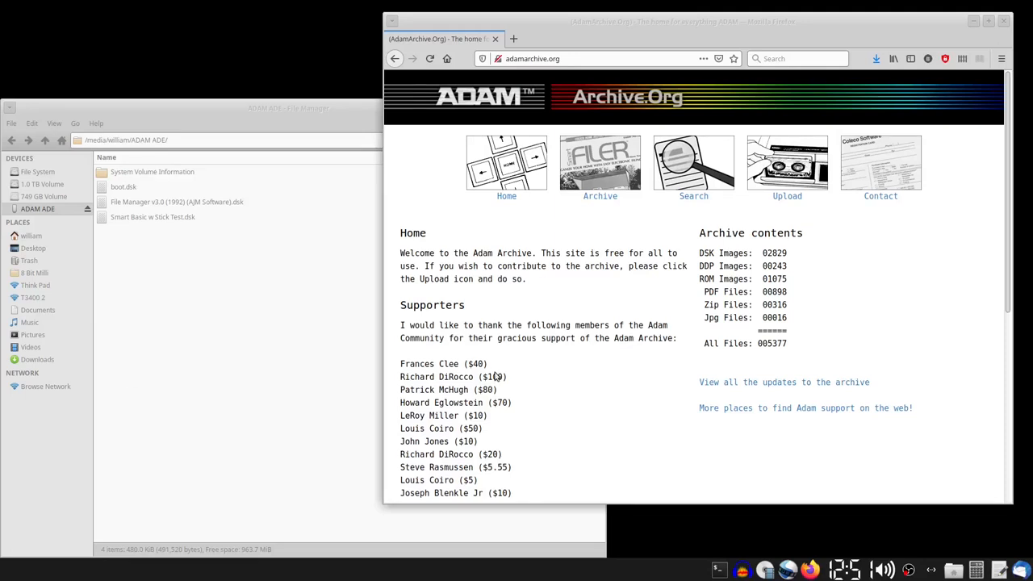
mouse_move(601, 169)
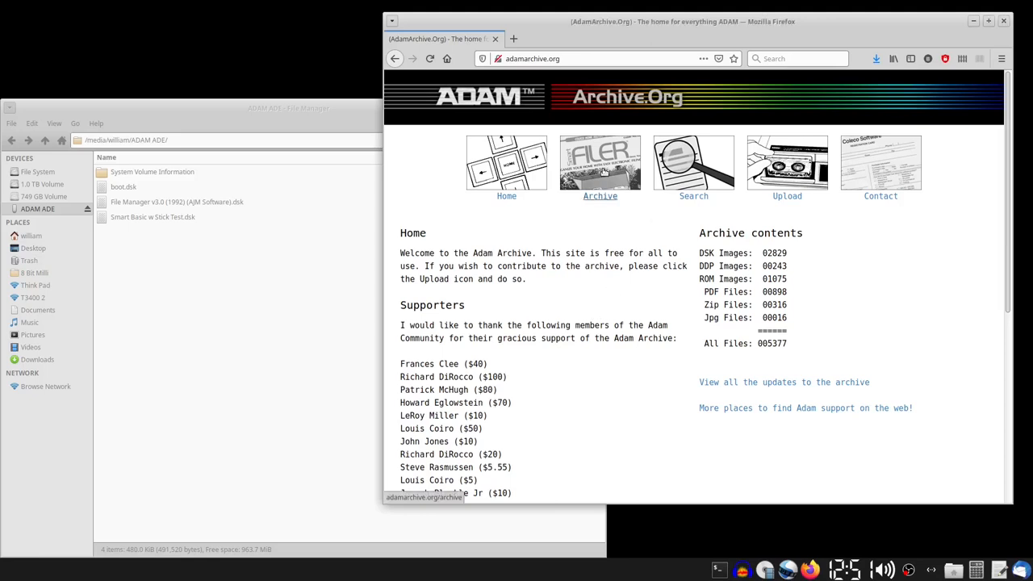
Browse the archive into the Adam directory and its Blank Media folder.
click(600, 163)
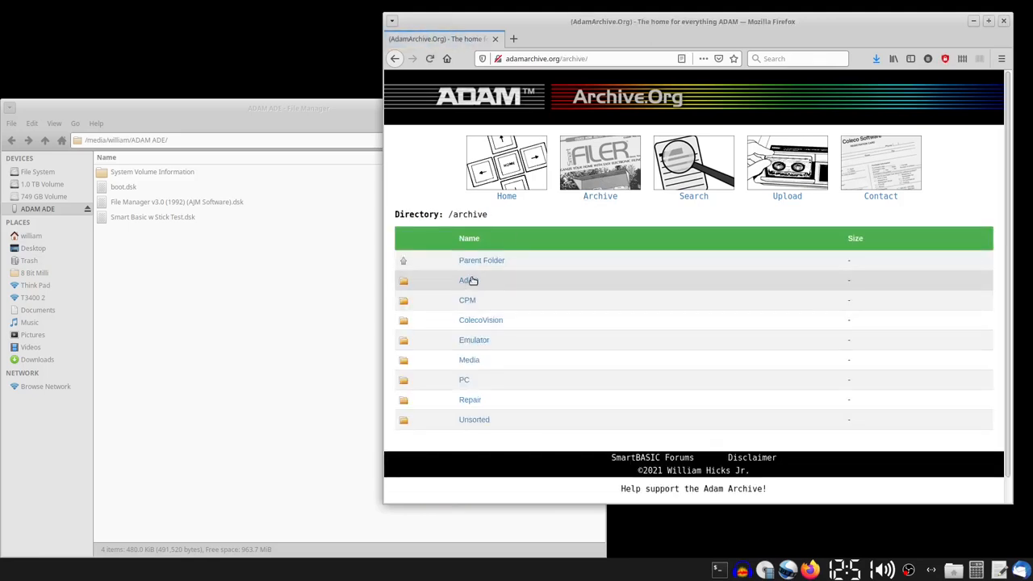
click(465, 280)
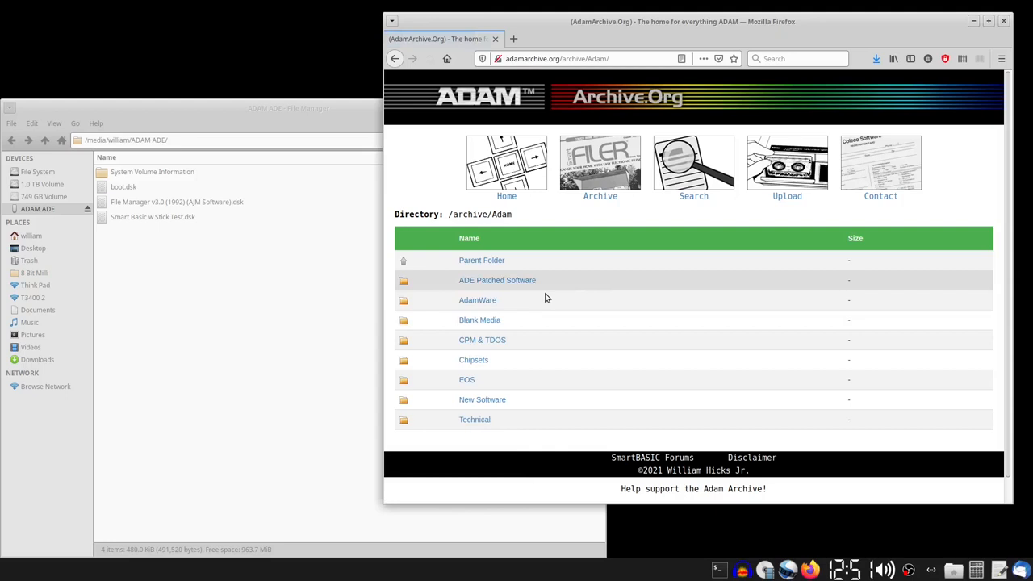
click(479, 320)
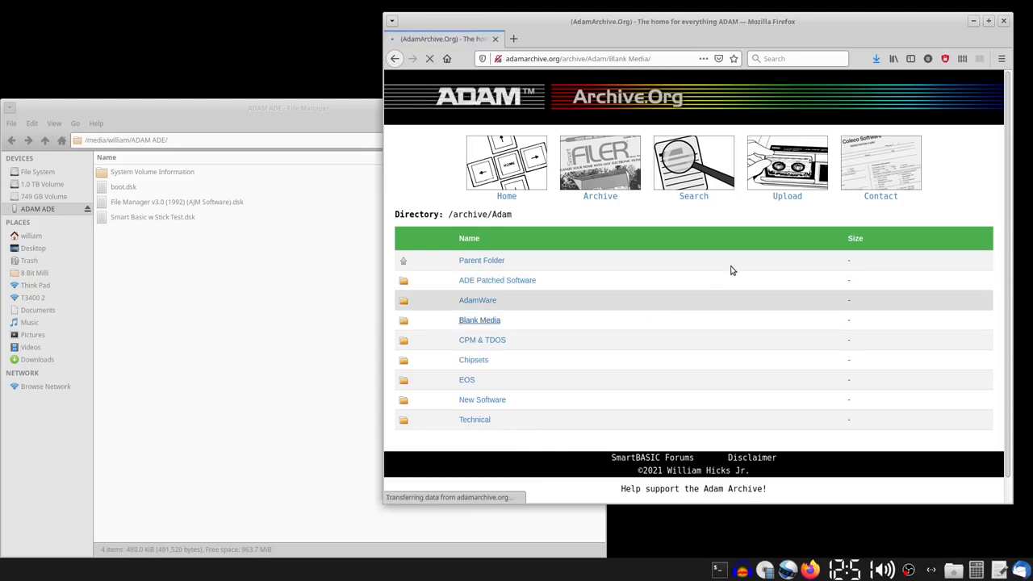
Start downloading '256K Digital Data Pack.ddp' from the Blank Media listing.
click(479, 319)
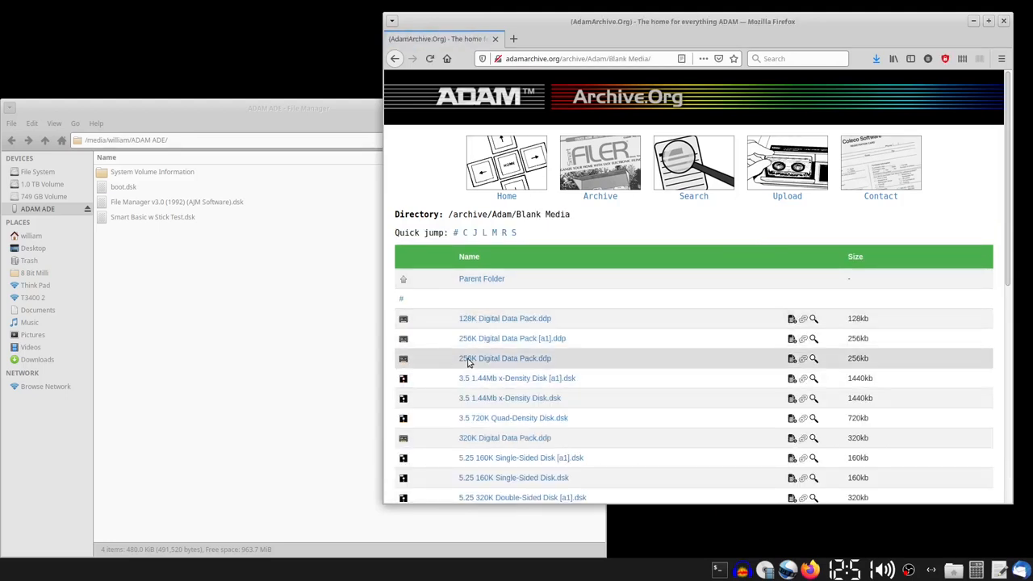
mouse_move(503, 358)
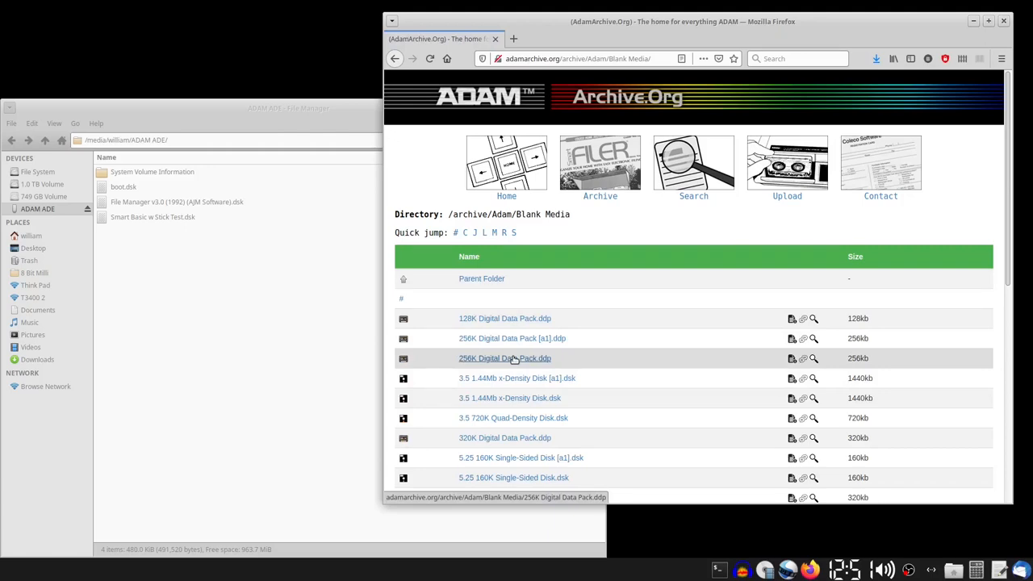
click(503, 358)
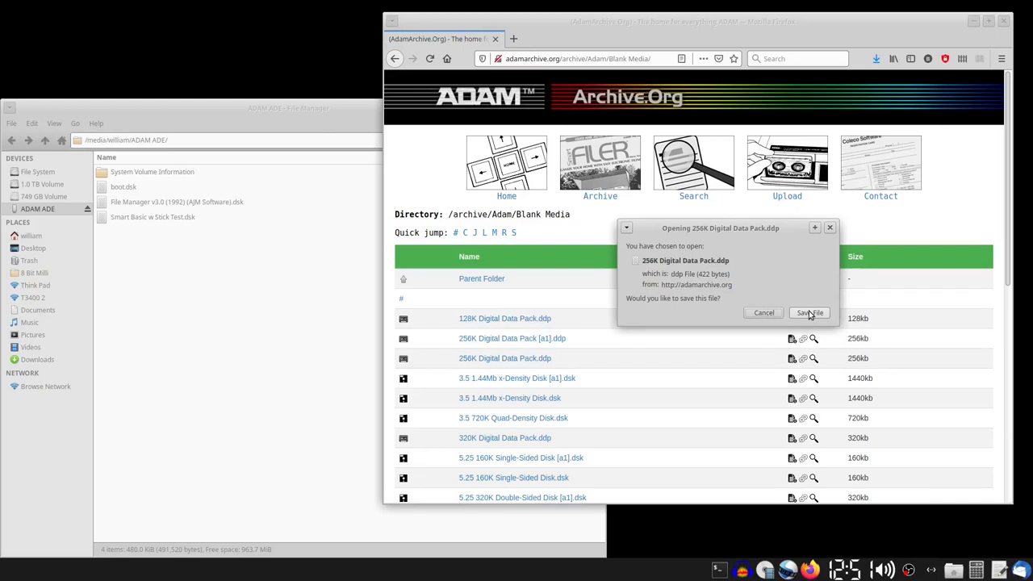
Save the data pack to the ADAM ADE drive as 'Dam Busters.ddp'.
click(807, 313)
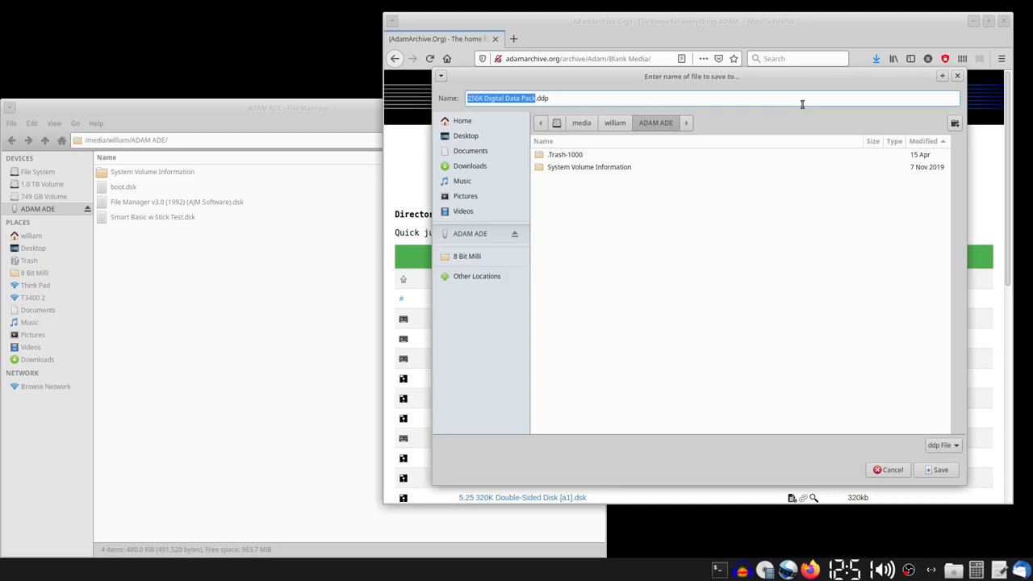
mouse_move(613, 129)
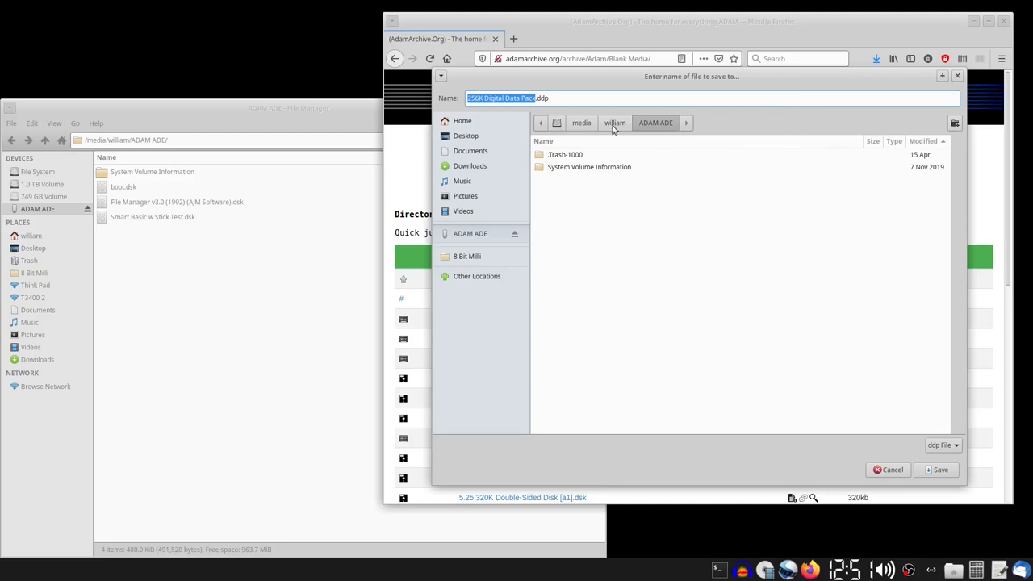
mouse_move(577, 89)
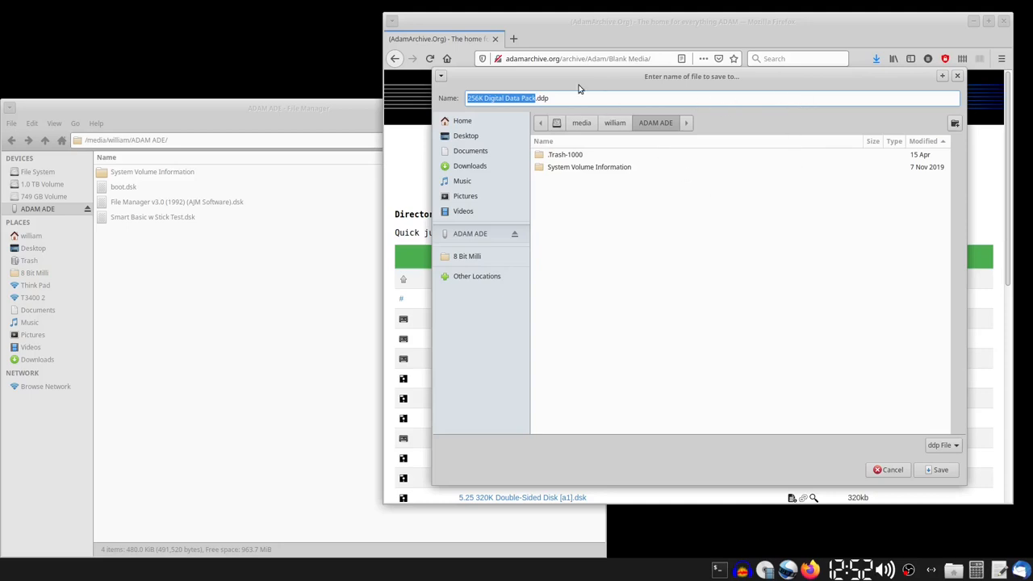
text(Dam Busters.ddp)
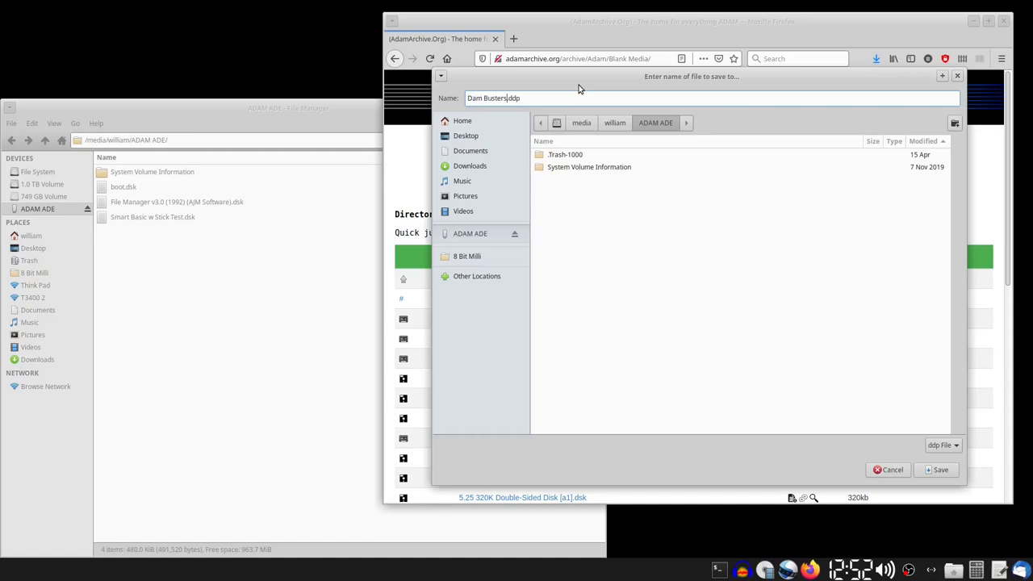
mouse_move(962, 442)
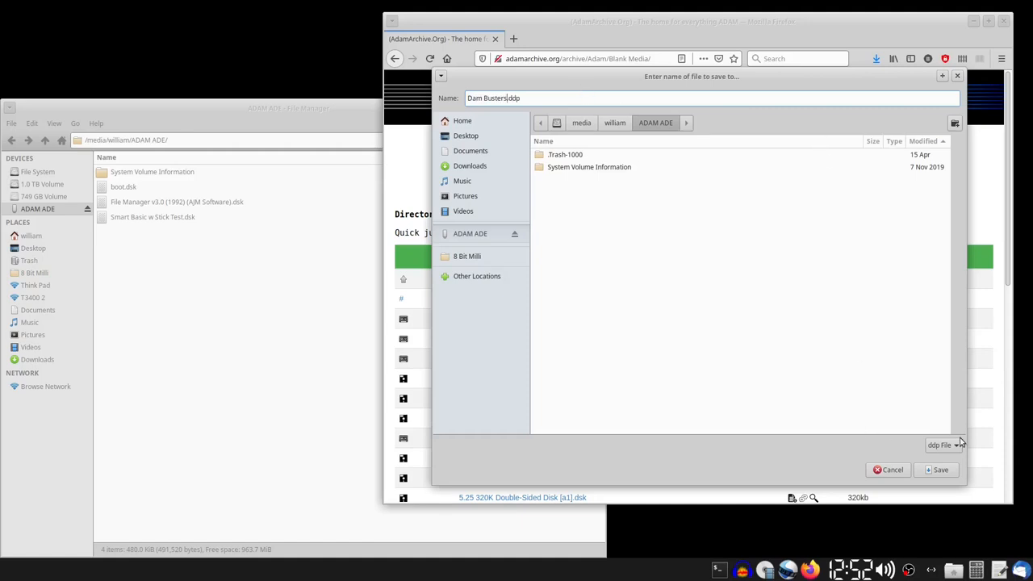
click(939, 470)
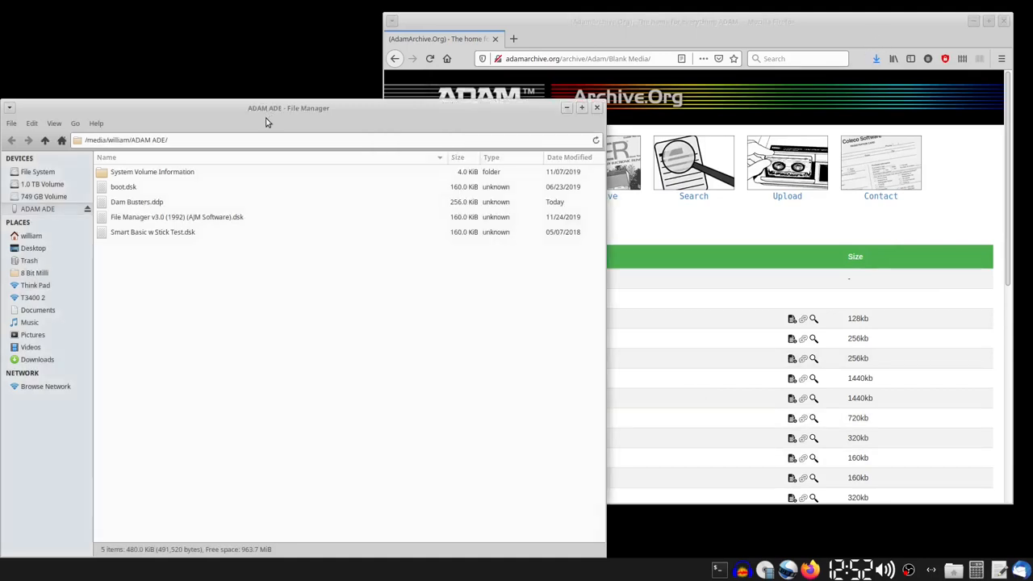
mouse_move(116, 200)
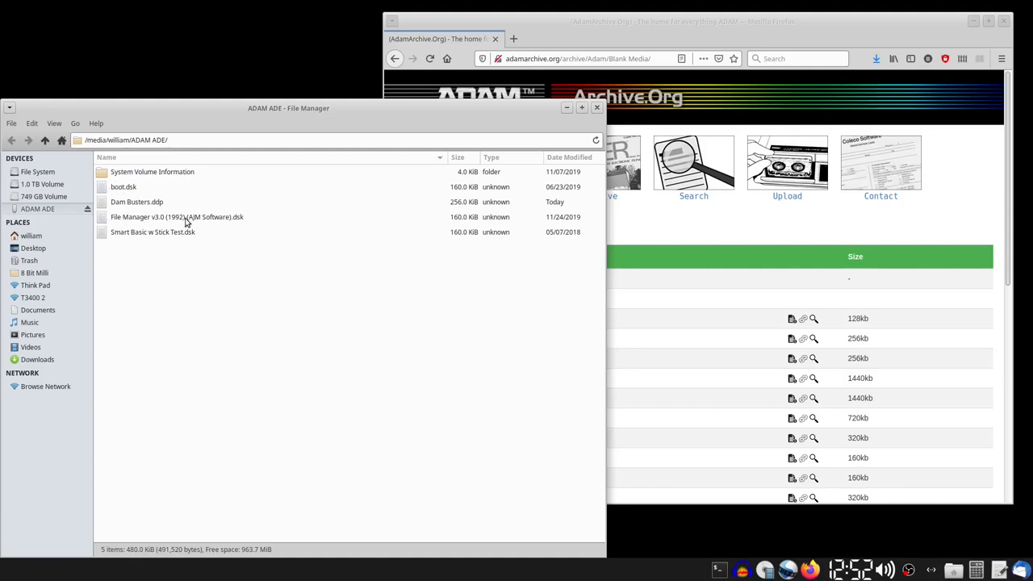
mouse_move(429, 358)
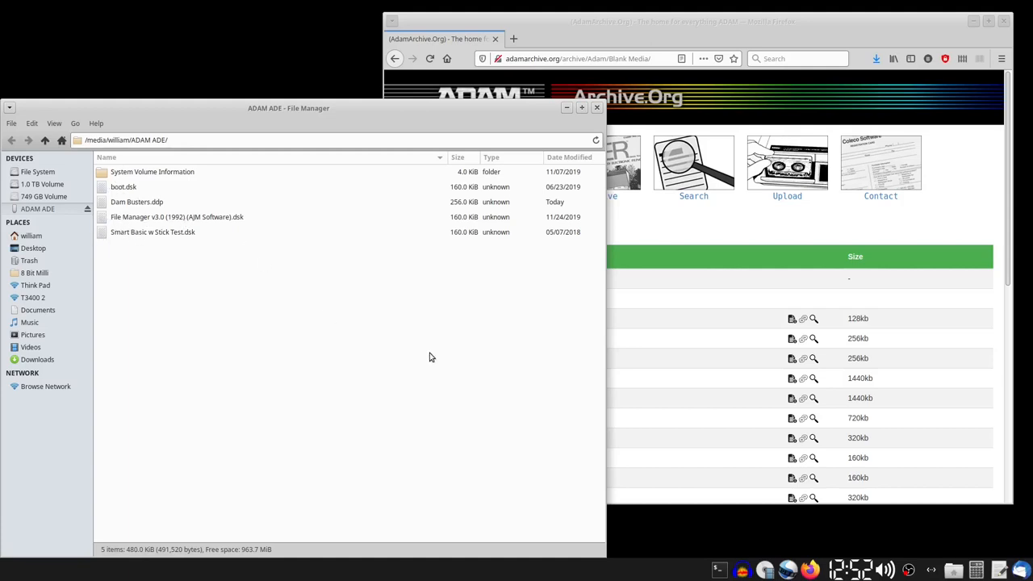
mouse_move(460, 368)
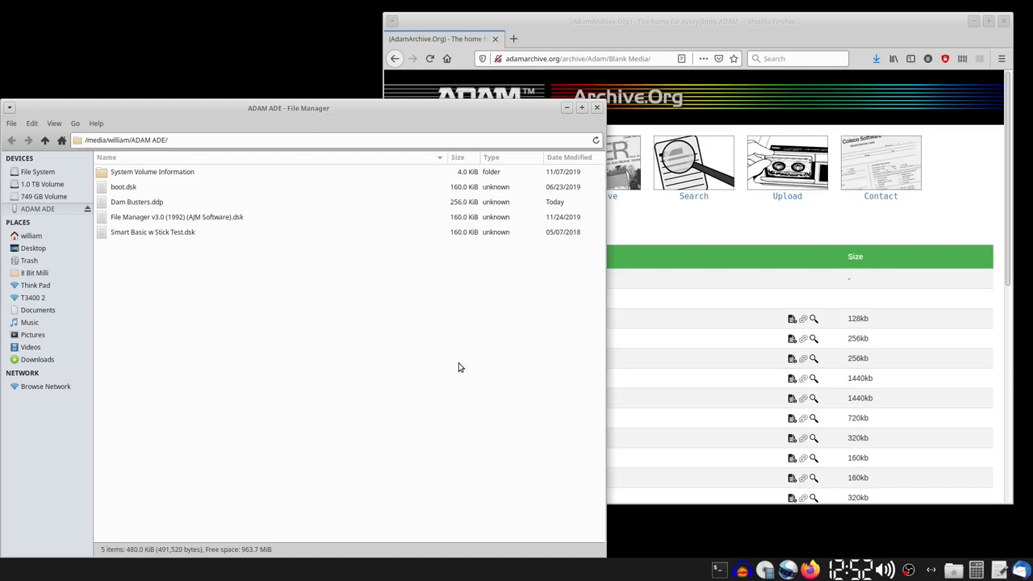